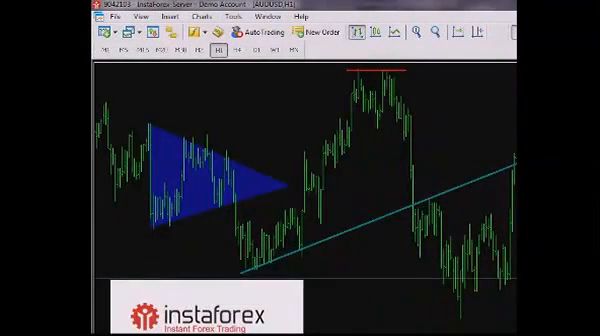
# - Reach the drawing-tools toolbar customisation from the Insert menu
pyautogui.click(156, 18)
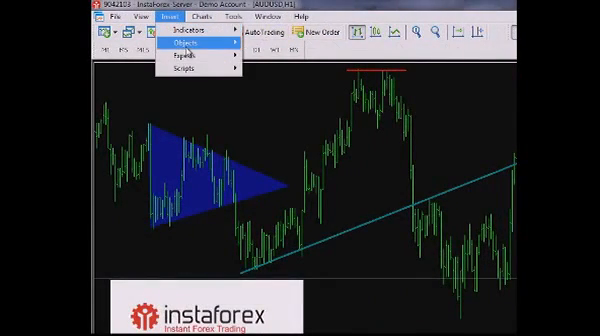
pyautogui.click(188, 44)
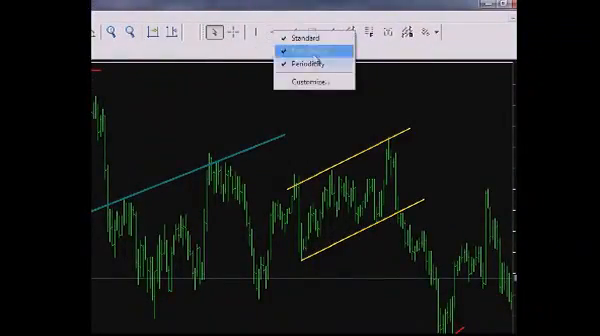
pyautogui.click(300, 90)
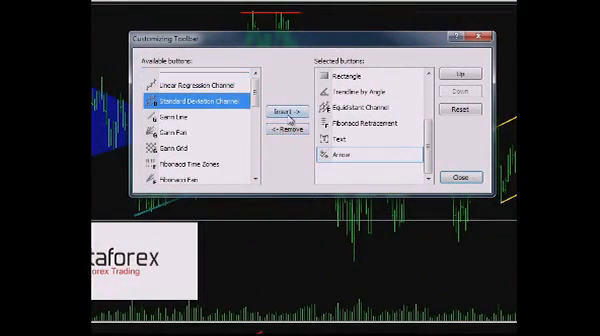
# - Insert the Standard Deviation Channel tool into the drawing toolbar and close the dialog
pyautogui.click(284, 110)
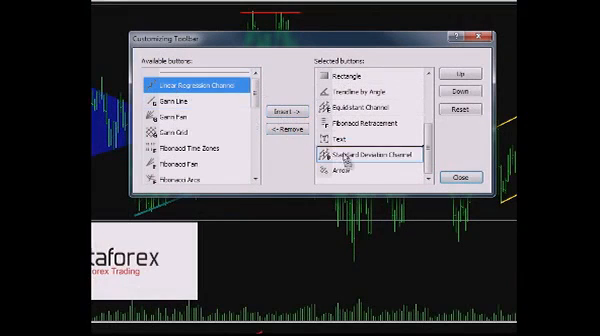
pyautogui.click(460, 178)
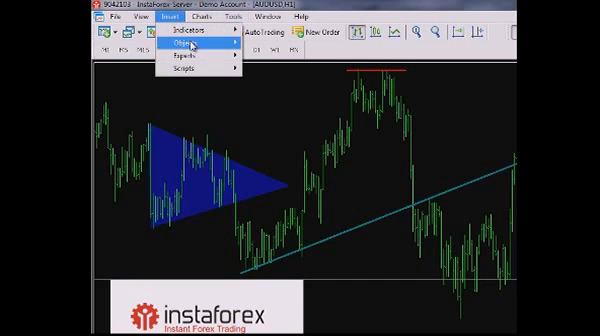
pyautogui.moveTo(182, 48)
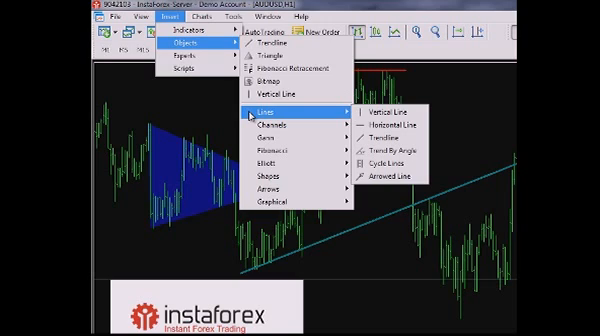
pyautogui.moveTo(270, 128)
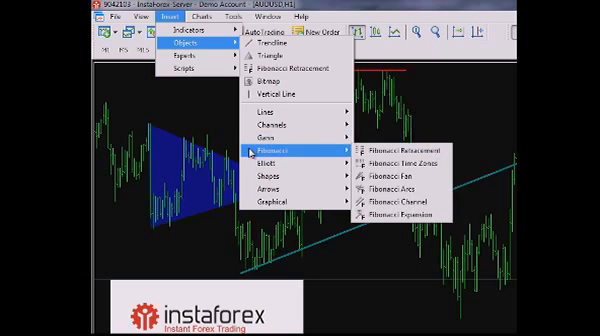
pyautogui.moveTo(248, 154)
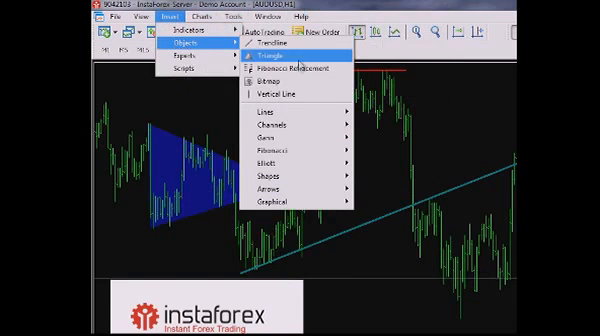
pyautogui.moveTo(290, 96)
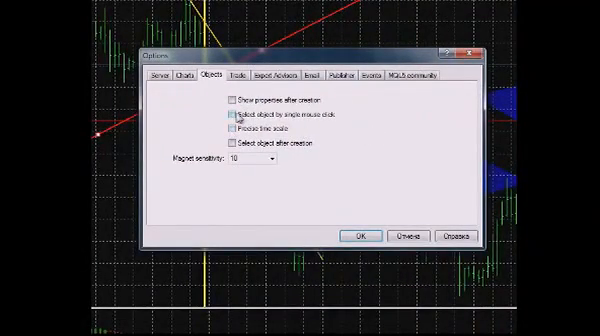
# - Adjust object selection options and enable 'Show properties after creation', then apply
pyautogui.click(228, 120)
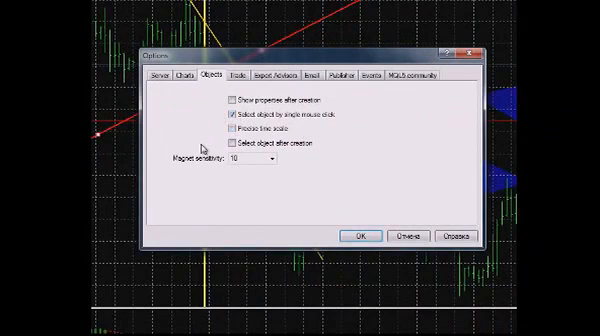
pyautogui.click(228, 148)
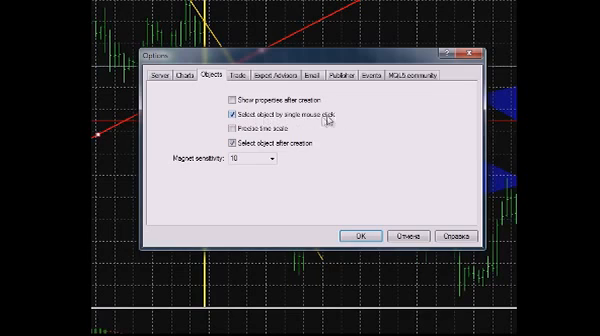
pyautogui.moveTo(200, 104)
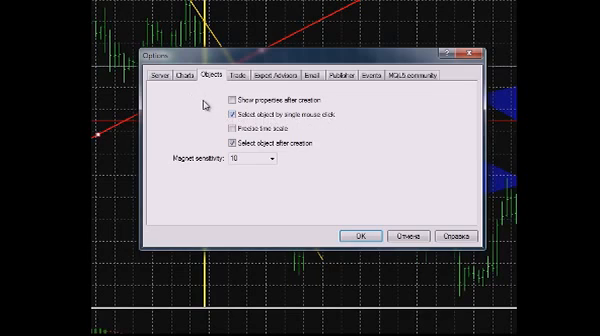
pyautogui.click(232, 102)
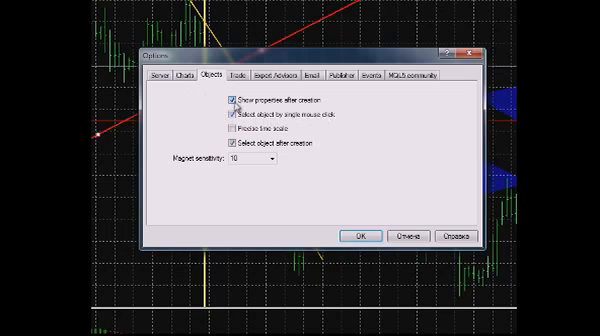
pyautogui.click(228, 102)
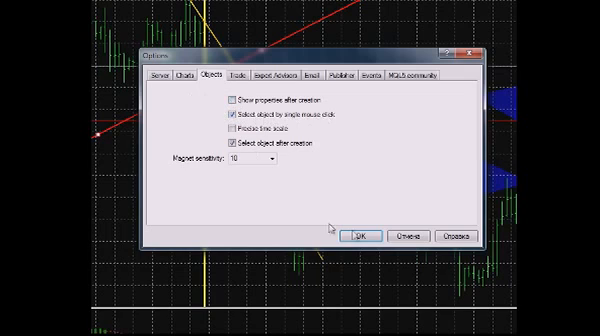
pyautogui.click(360, 232)
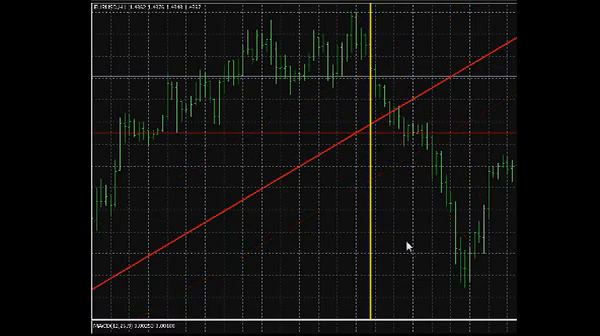
pyautogui.moveTo(330, 150)
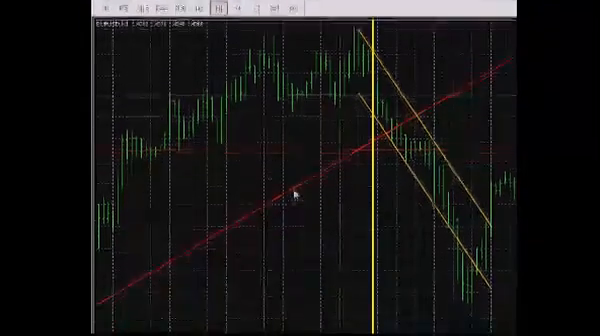
# - Show the Objects List via the chart's right-click menu
pyautogui.rightClick(310, 190)
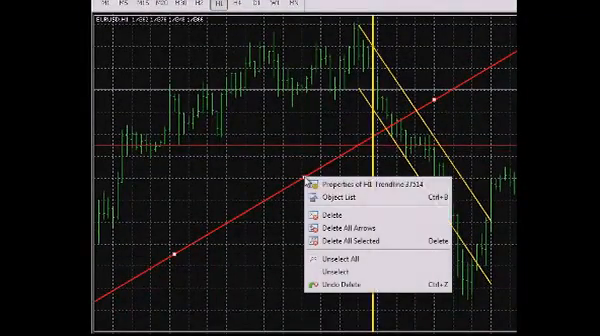
pyautogui.moveTo(380, 188)
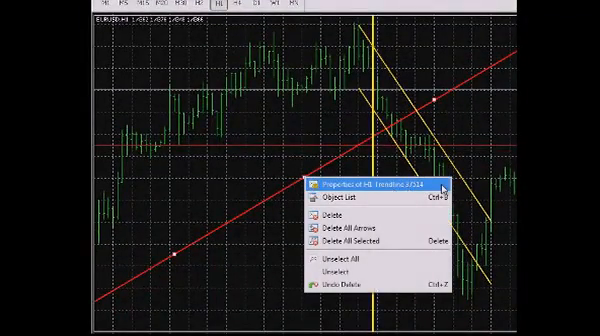
pyautogui.click(368, 184)
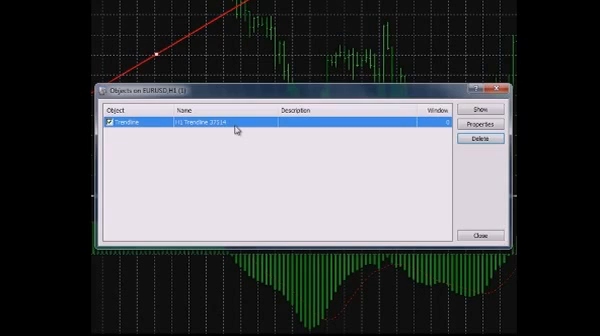
# - Name the red trendline 'my' and give it the description 'desc'
pyautogui.click(484, 122)
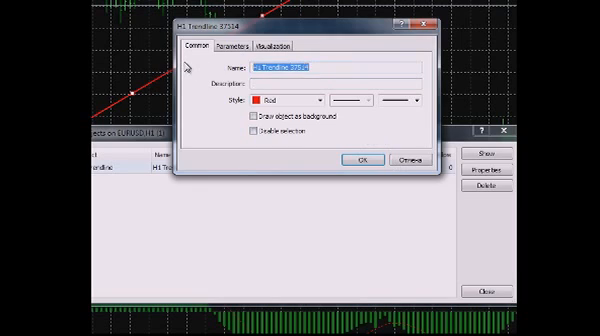
pyautogui.write('my lines')
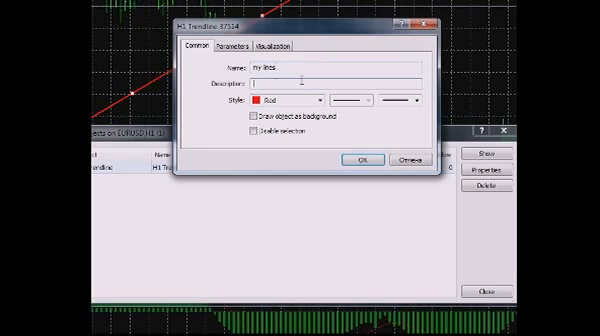
pyautogui.write('desc')
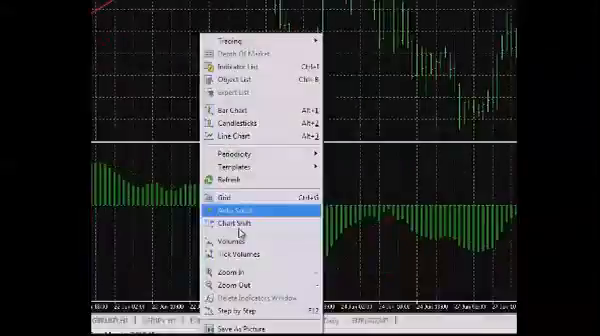
pyautogui.click(240, 210)
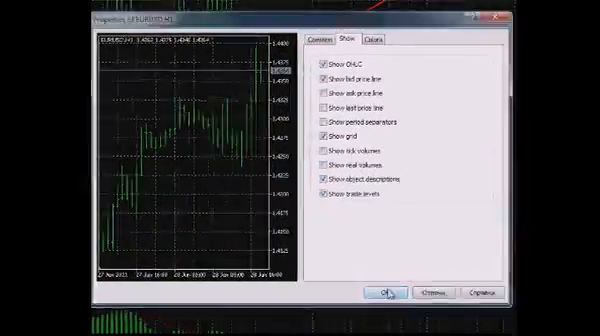
pyautogui.click(388, 292)
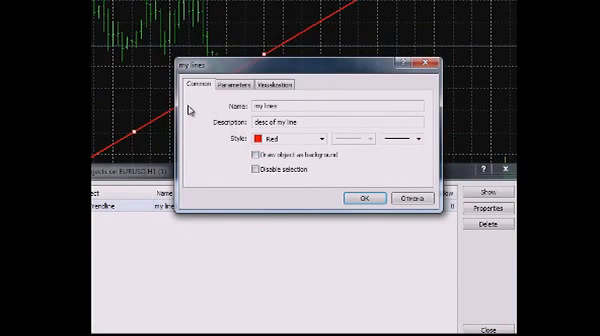
pyautogui.moveTo(330, 188)
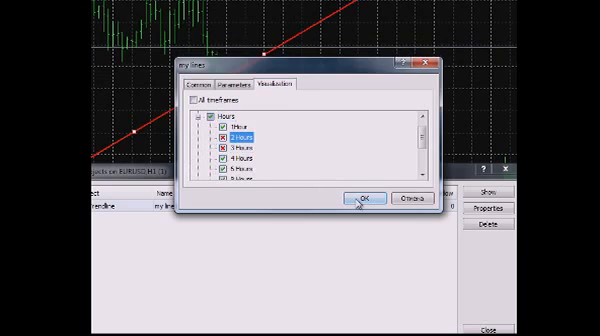
# - Untick Ray right and Ray left in the trendline's Parameters and apply
pyautogui.click(200, 100)
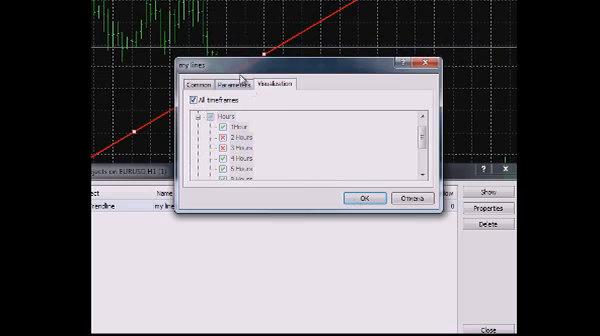
pyautogui.click(238, 76)
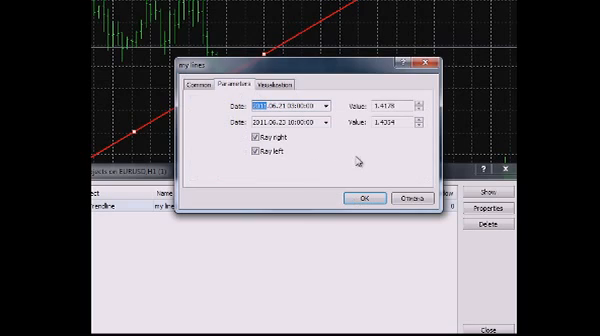
pyautogui.moveTo(358, 160)
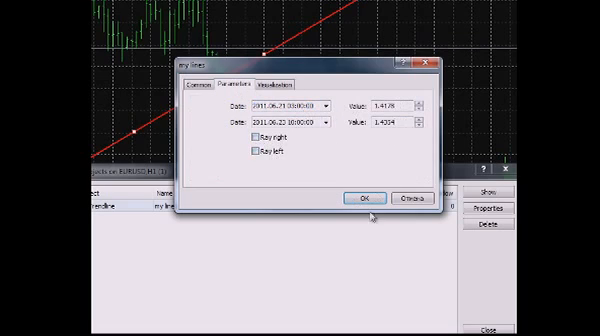
pyautogui.click(364, 196)
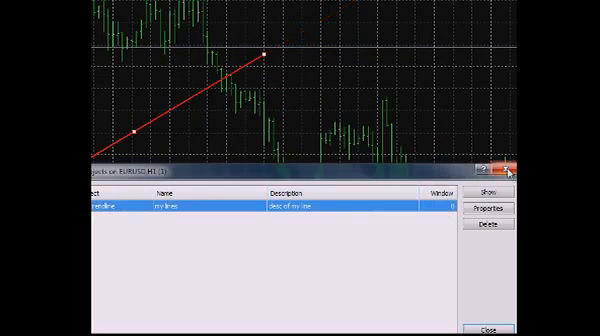
# - Close the objects list, draw a vertical line and bring up its properties
pyautogui.click(514, 168)
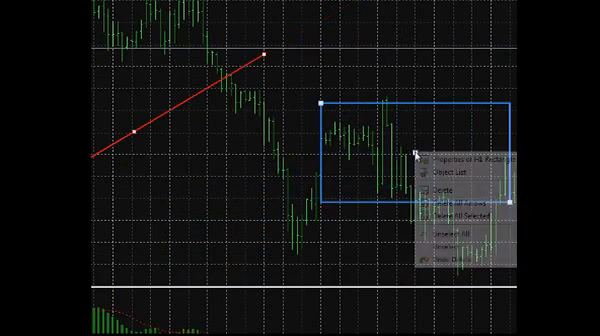
pyautogui.click(456, 156)
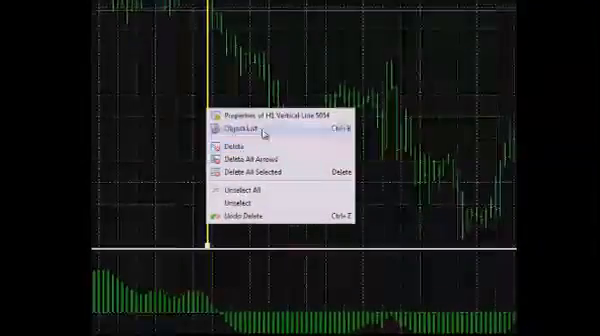
pyautogui.click(268, 116)
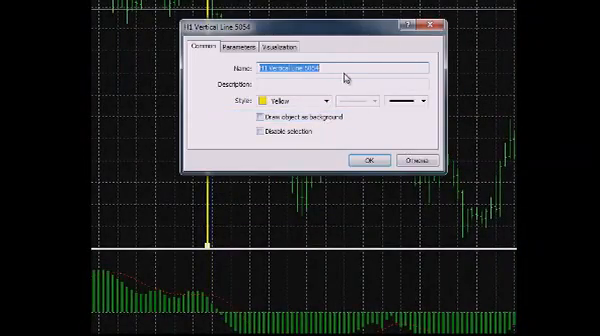
# - Rename the vertical line to 'name', then recolour a vertical line green and review its Parameters
pyautogui.write('name')
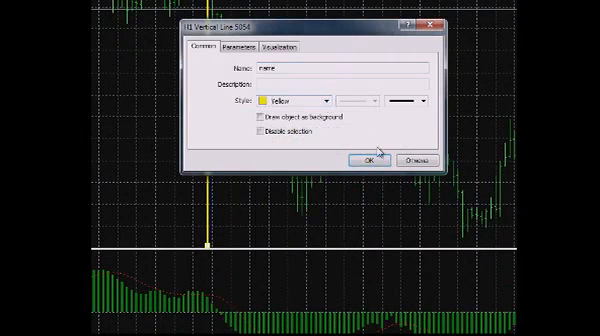
pyautogui.click(370, 160)
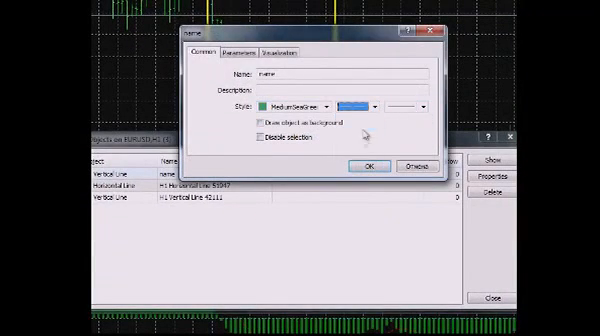
pyautogui.click(246, 50)
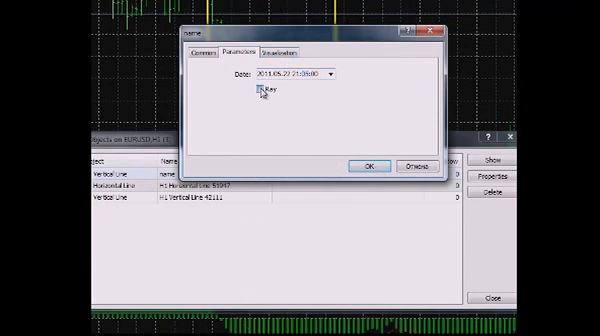
pyautogui.click(368, 164)
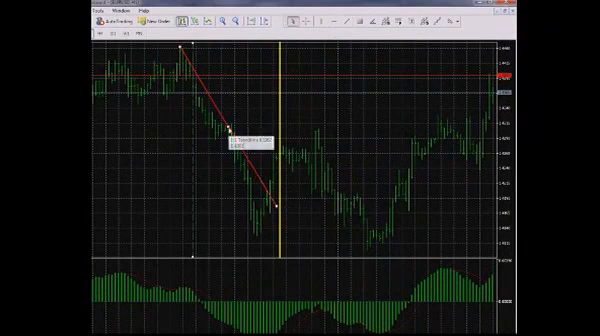
# - Enable Ray right and Ray left on the downward red trendline and apply
pyautogui.doubleClick(236, 132)
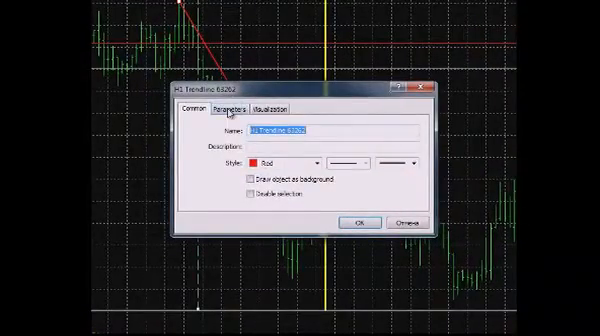
pyautogui.click(232, 108)
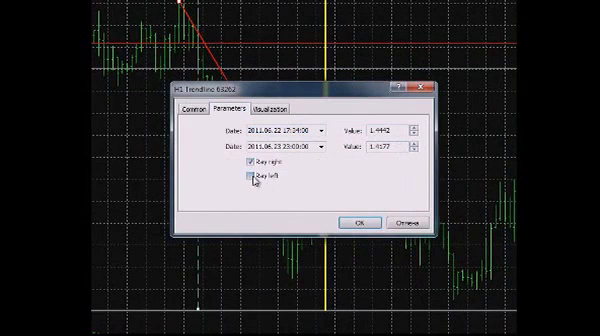
pyautogui.click(356, 220)
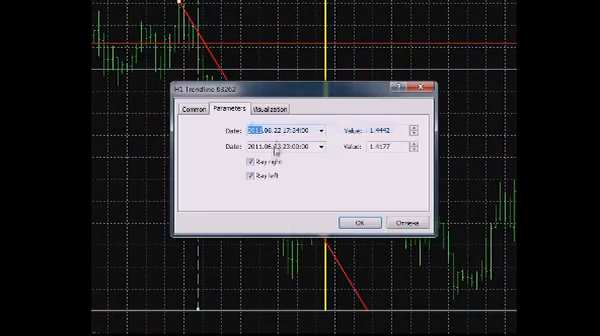
pyautogui.click(356, 220)
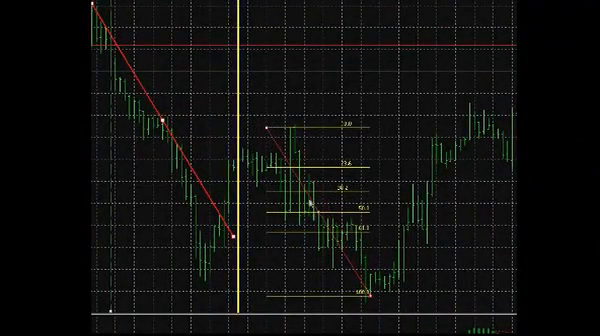
# - Add a 0.786 level described as 76.1 to the Fibonacci retracement and confirm
pyautogui.rightClick(318, 204)
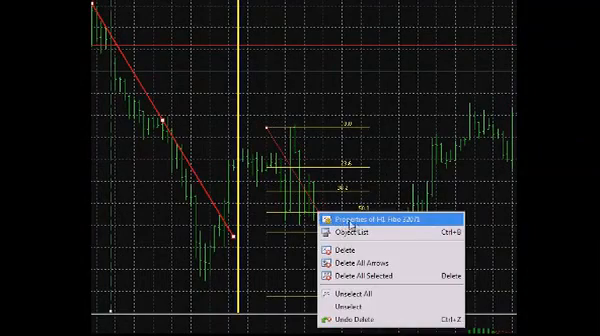
pyautogui.click(376, 218)
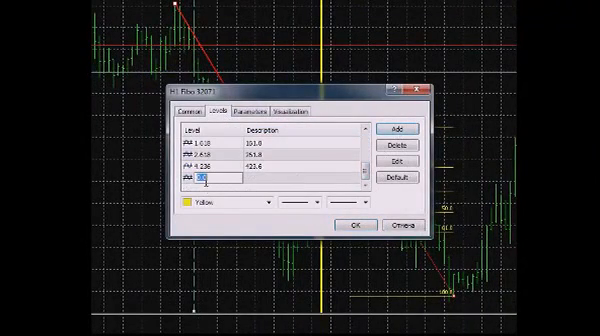
pyautogui.write('0.786')
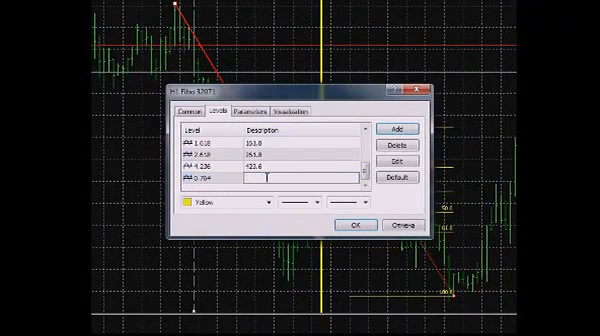
pyautogui.write('76.1')
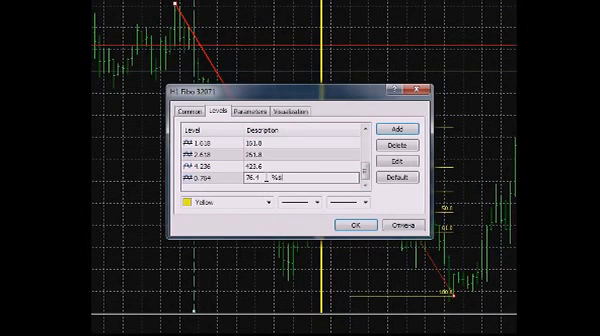
pyautogui.click(352, 224)
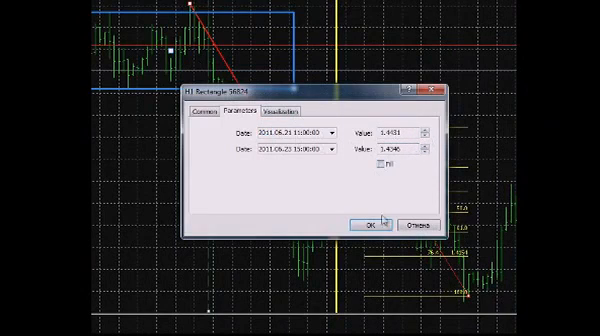
# - Apply the rectangle's new anchor dates and prices from its Parameters
pyautogui.click(372, 224)
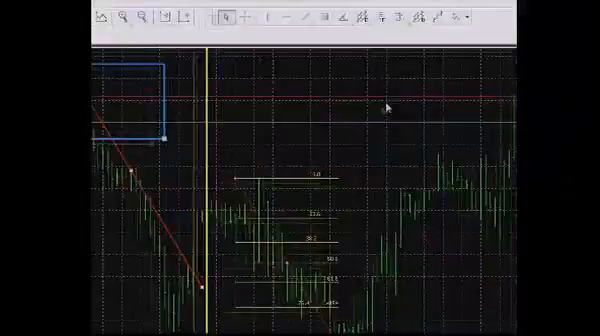
# - Drop an arrow mark on the chart just above the Fibonacci levels and select it
pyautogui.click(414, 36)
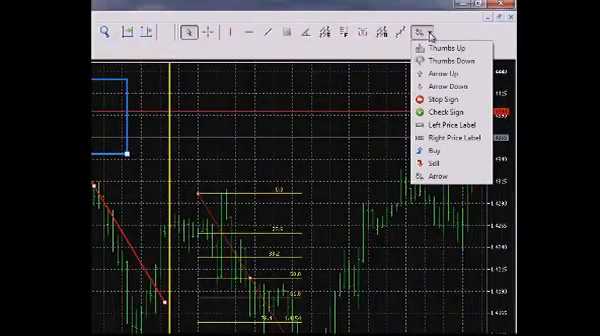
pyautogui.click(438, 48)
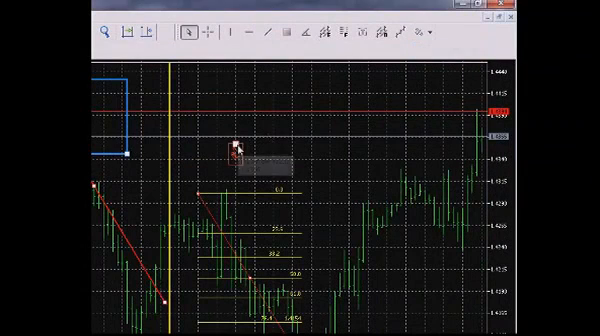
pyautogui.doubleClick(236, 150)
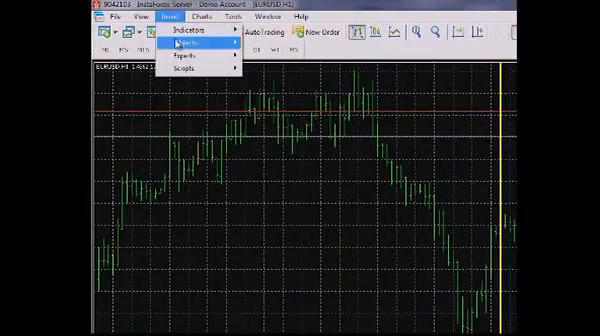
# - Embed a small EURUSD chart object in the upper-left corner with its offsets and timeframe set
pyautogui.click(184, 48)
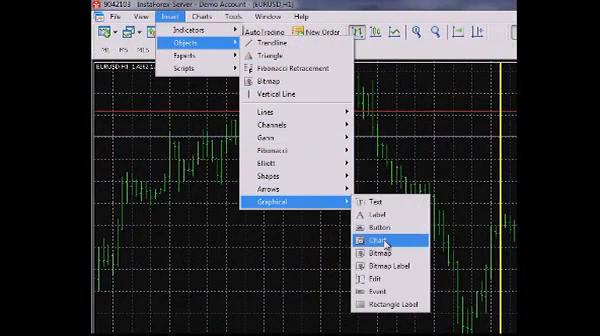
pyautogui.click(380, 240)
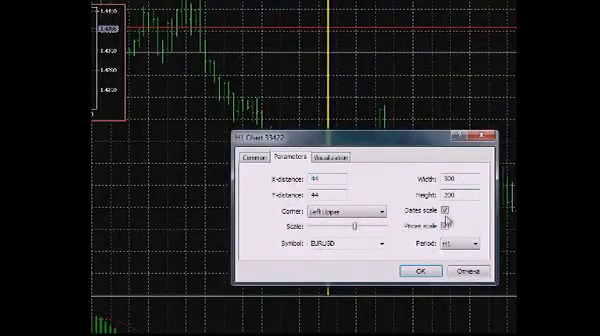
pyautogui.click(452, 212)
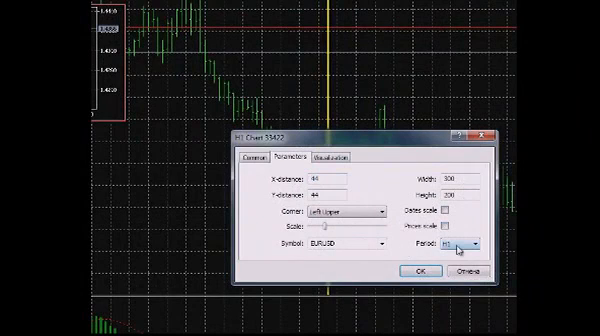
pyautogui.click(470, 242)
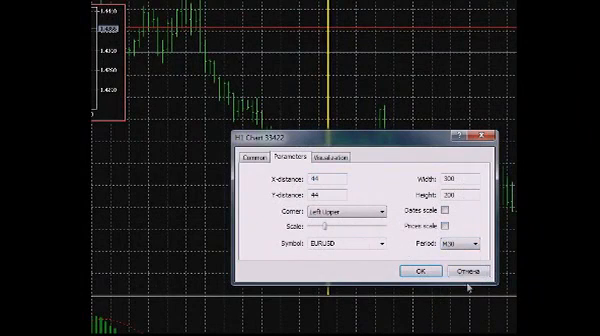
pyautogui.click(380, 244)
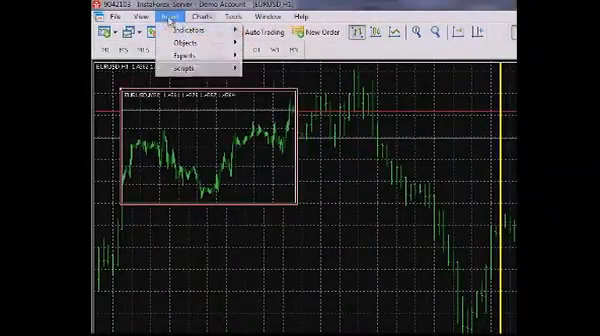
# - Insert the InstaForex logo bitmap onto the chart below the embedded chart
pyautogui.click(184, 44)
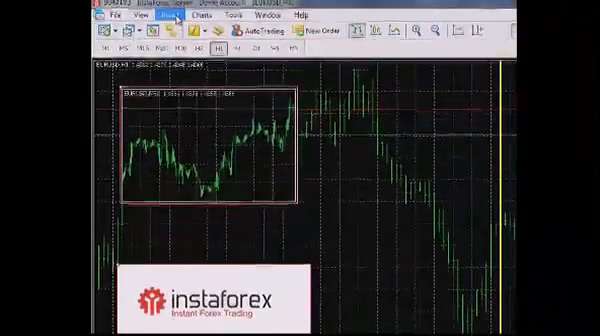
pyautogui.click(174, 16)
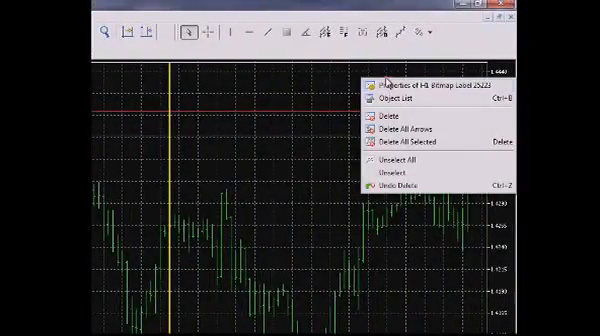
# - Assign the bitmap label its On and Off button images
pyautogui.click(408, 84)
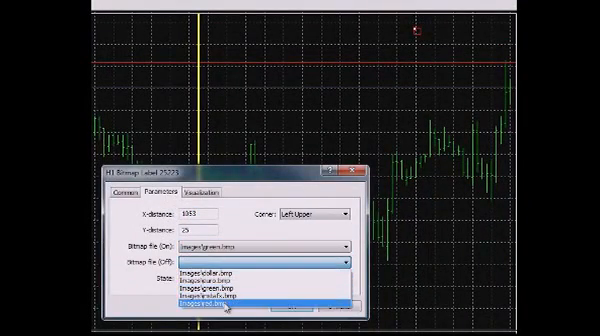
pyautogui.click(244, 308)
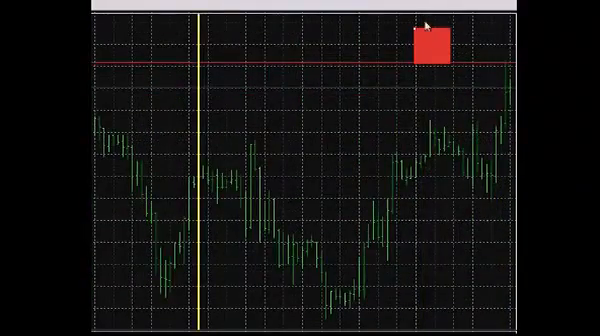
# - Make the bitmap label unselectable via Disable selection, leaving it shown green
pyautogui.rightClick(420, 40)
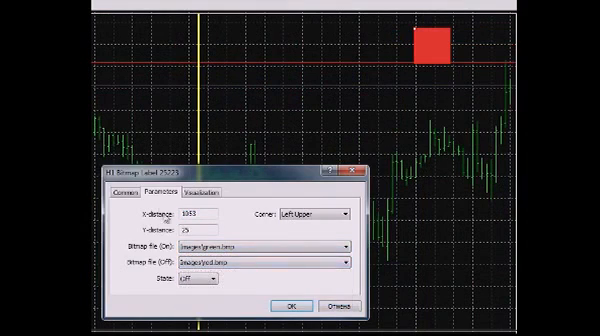
pyautogui.click(132, 192)
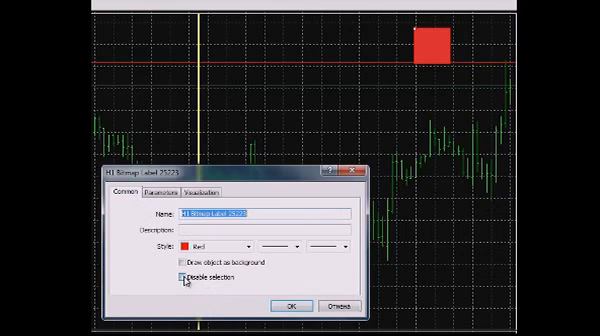
pyautogui.click(182, 288)
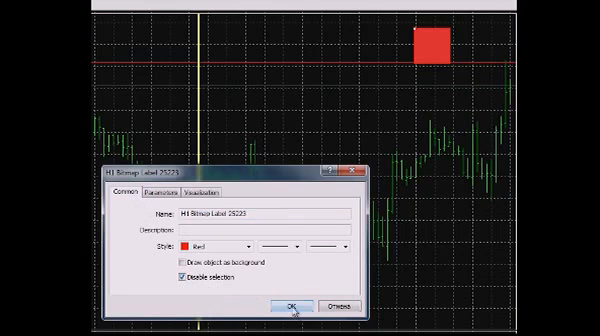
pyautogui.click(288, 304)
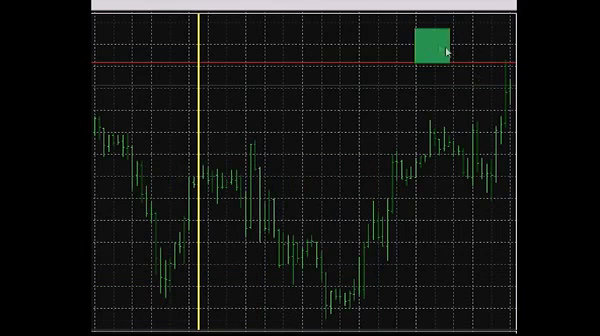